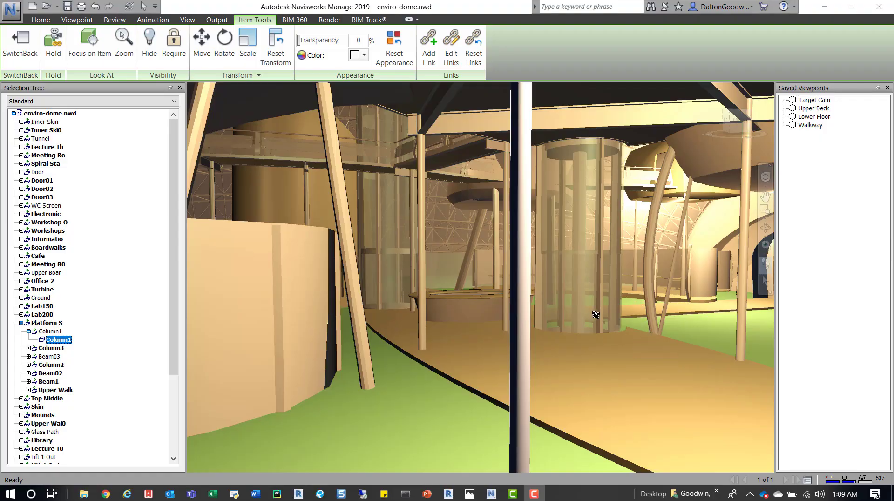
{"action": "mouse_move", "coordinate": [597, 315]}
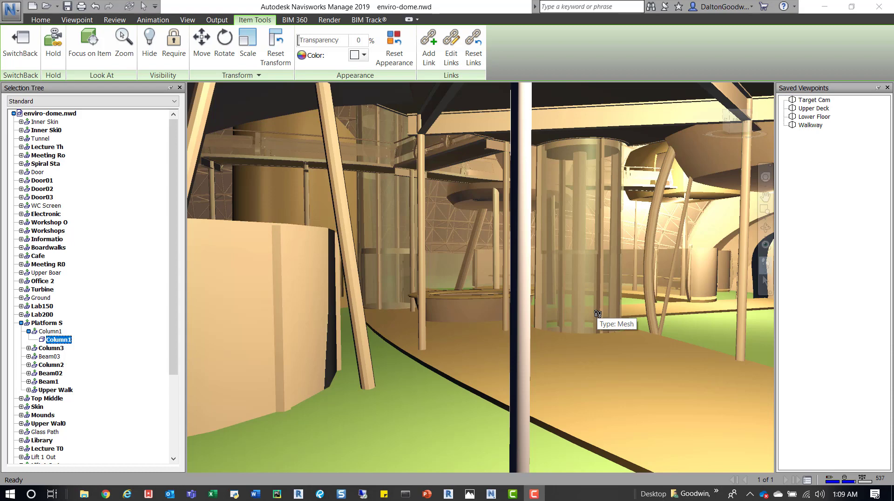
{"action": "mouse_move", "coordinate": [38, 82]}
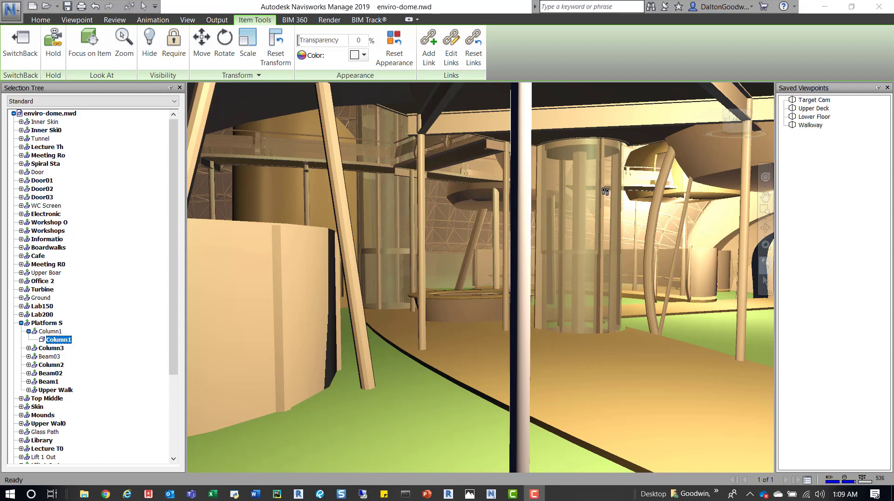
{"action": "mouse_move", "coordinate": [593, 173]}
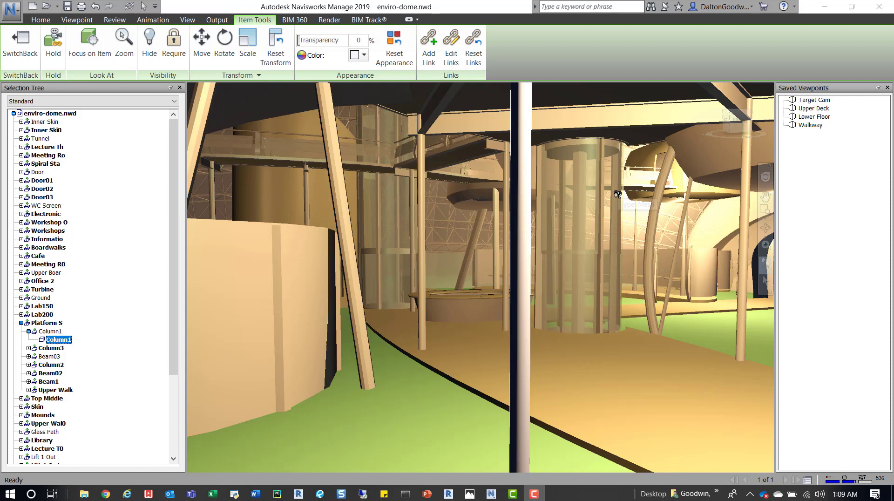
{"action": "mouse_move", "coordinate": [617, 195]}
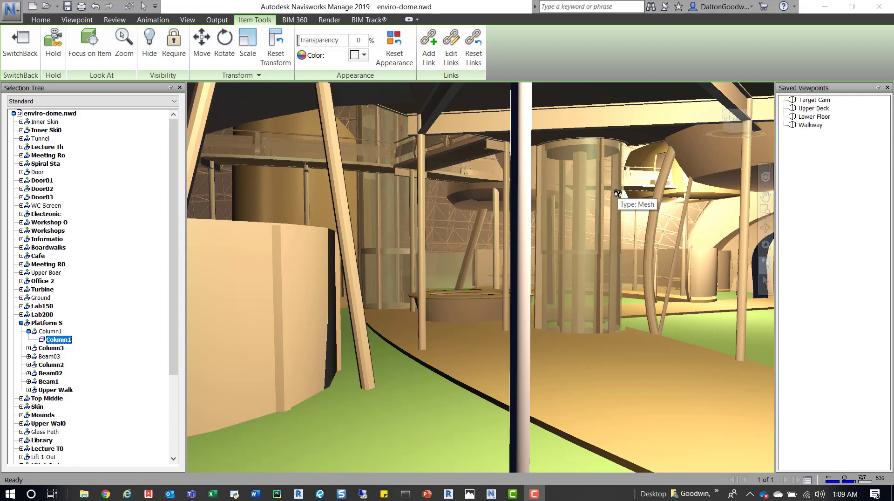
{"action": "mouse_move", "coordinate": [533, 215]}
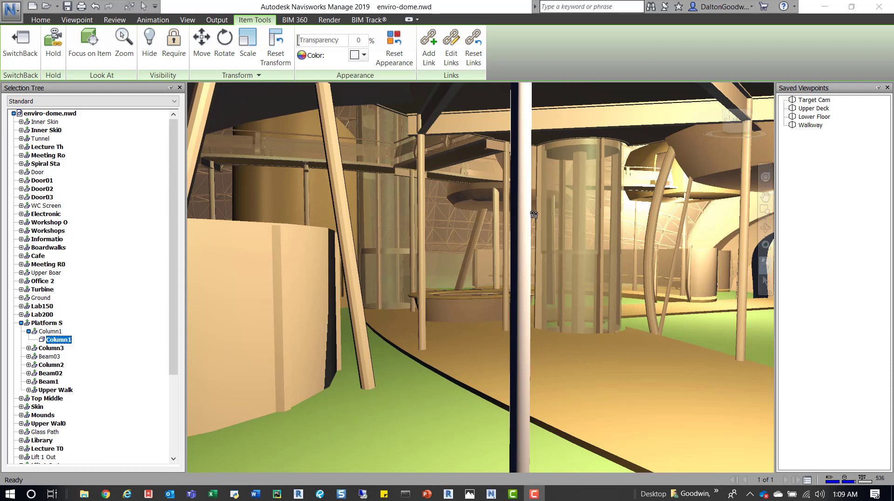
{"action": "mouse_move", "coordinate": [518, 211]}
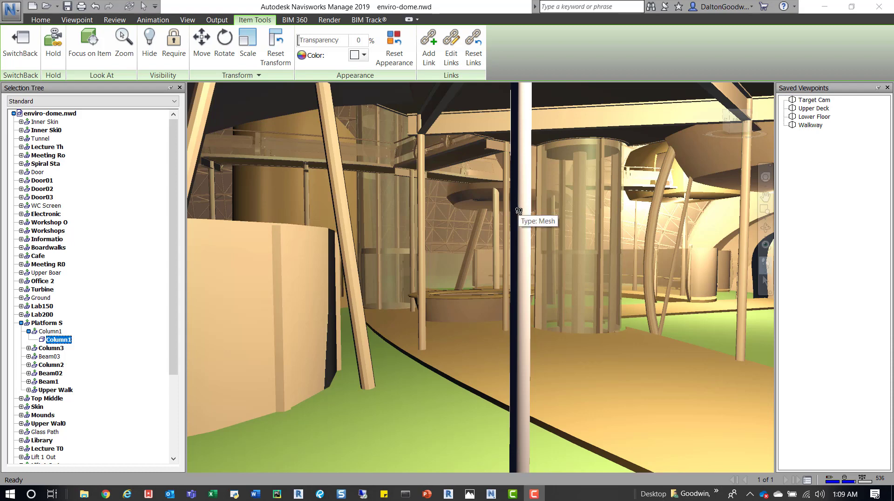
{"action": "mouse_move", "coordinate": [547, 218]}
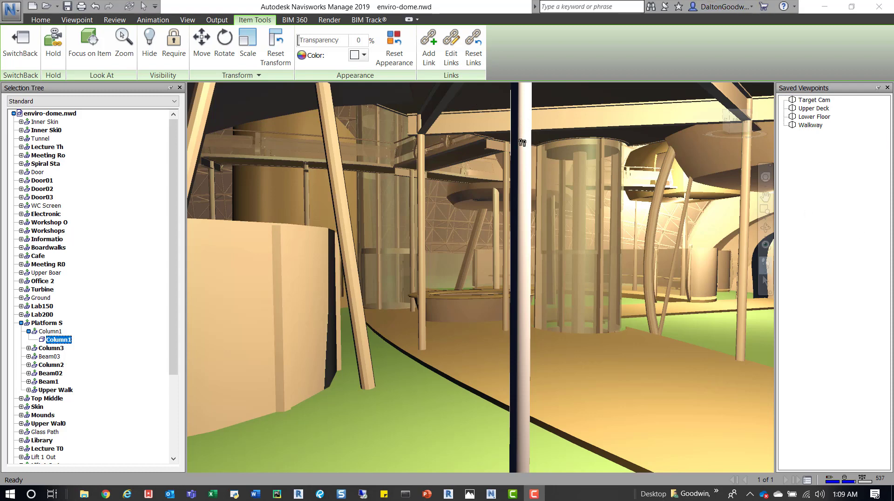
{"action": "mouse_move", "coordinate": [429, 126]}
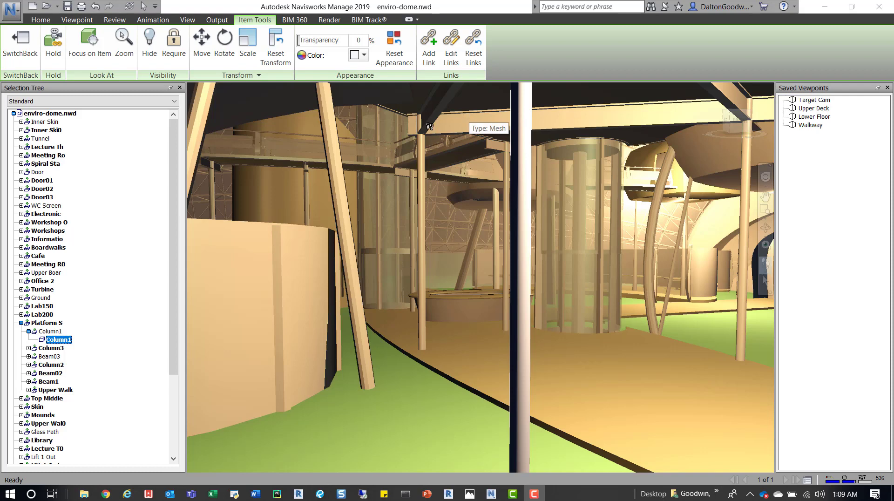
{"action": "mouse_move", "coordinate": [405, 135]}
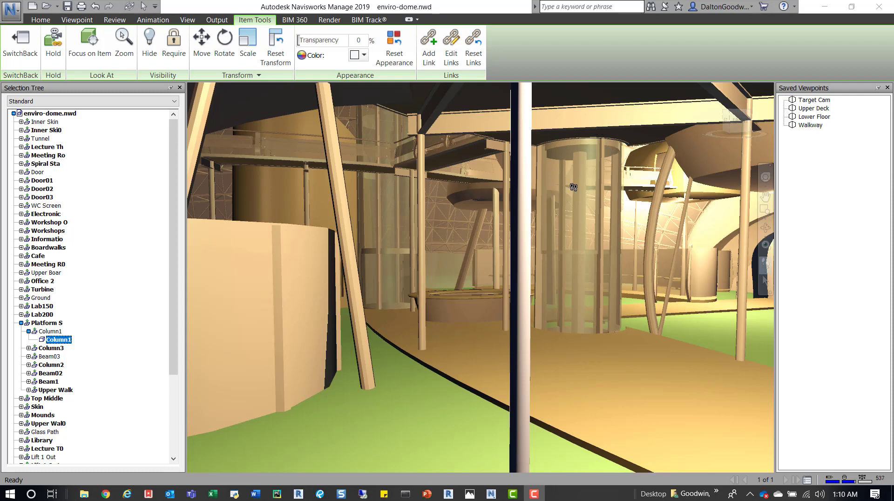
{"action": "mouse_move", "coordinate": [540, 184]}
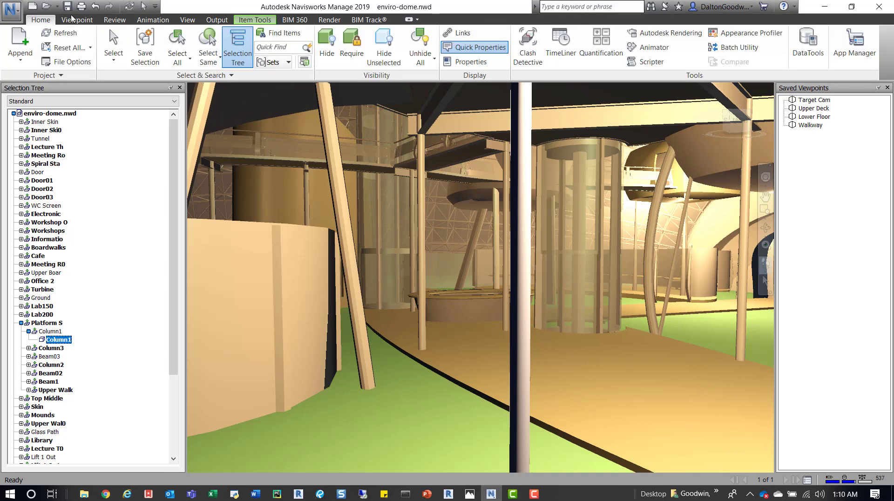
{"action": "mouse_move", "coordinate": [80, 22]}
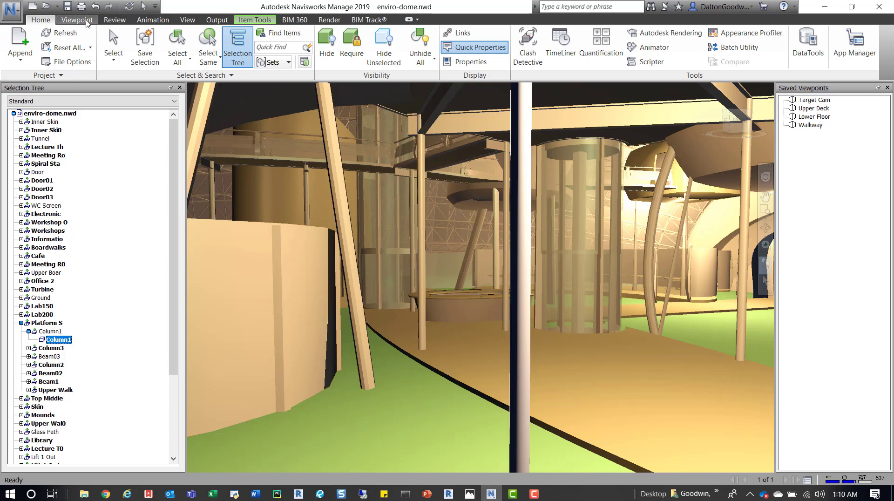
Close Edit Viewpoint on the Viewpoint tab and switch navigation to Walk
{"action": "left_click", "coordinate": [76, 19]}
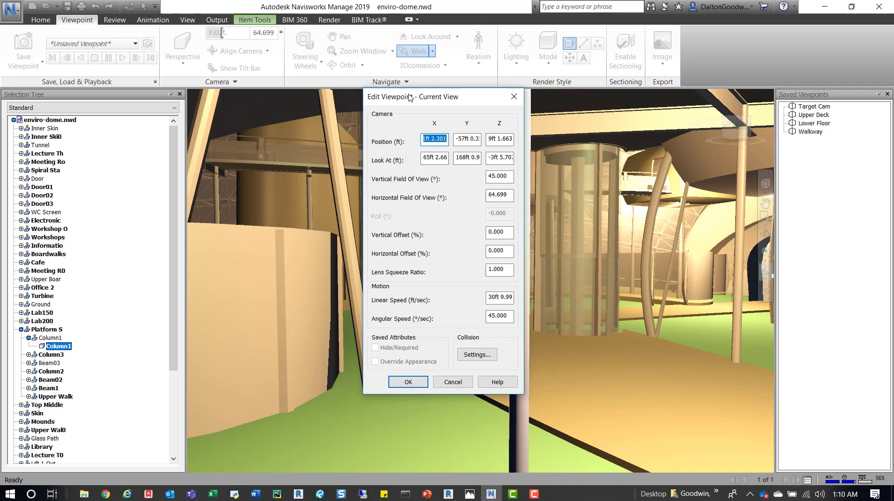
{"action": "left_click", "coordinate": [433, 51]}
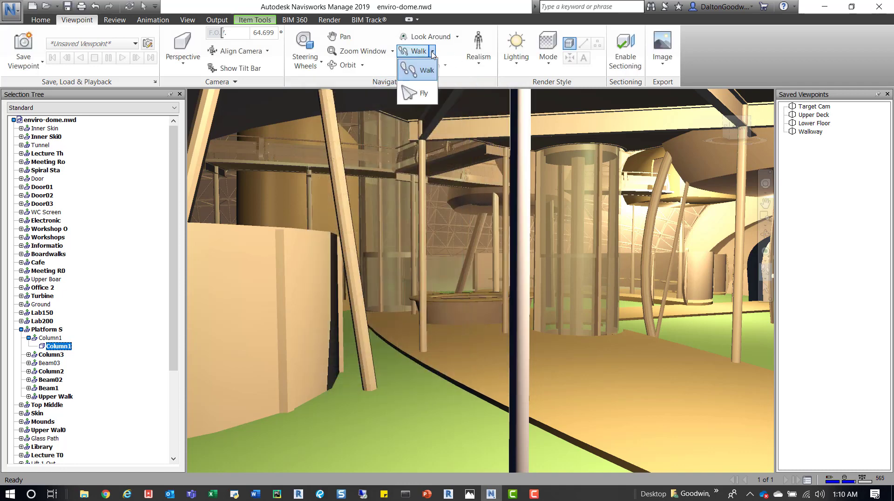
{"action": "left_click", "coordinate": [479, 44]}
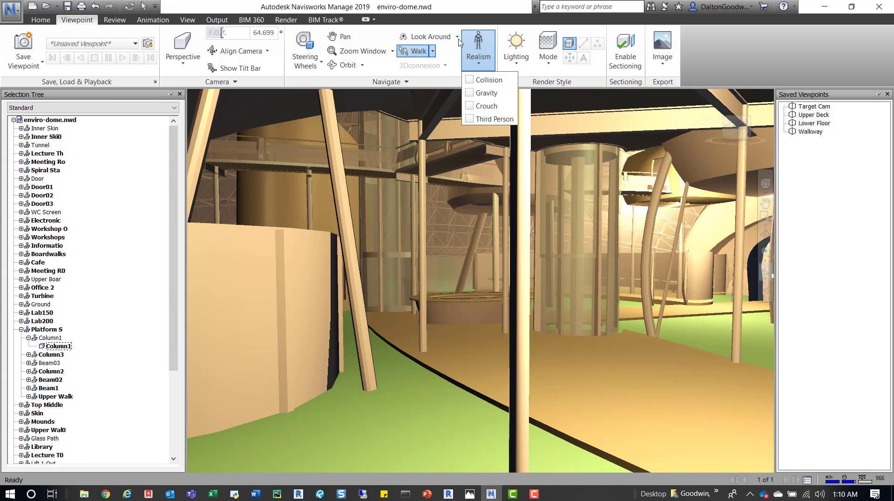
{"action": "mouse_move", "coordinate": [371, 67]}
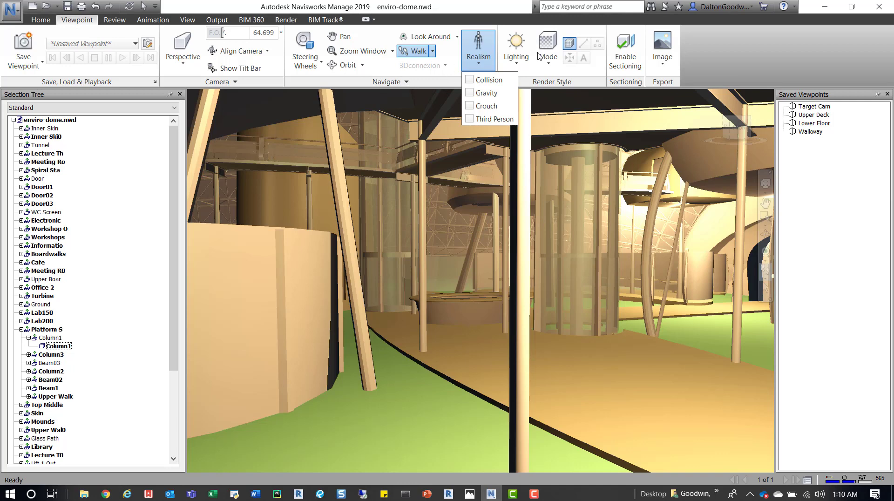
Turn on Third Person realism to show the avatar, then close the Realism list
{"action": "left_click", "coordinate": [473, 119]}
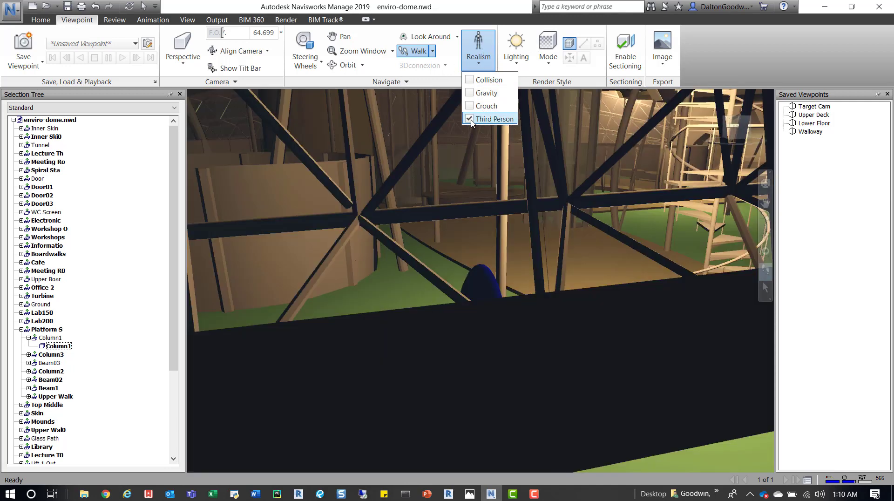
{"action": "left_click", "coordinate": [491, 118]}
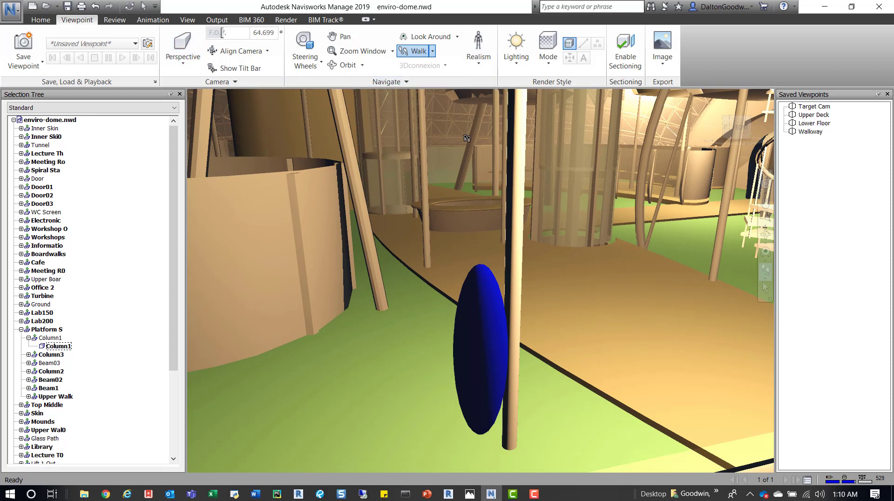
{"action": "mouse_move", "coordinate": [489, 296]}
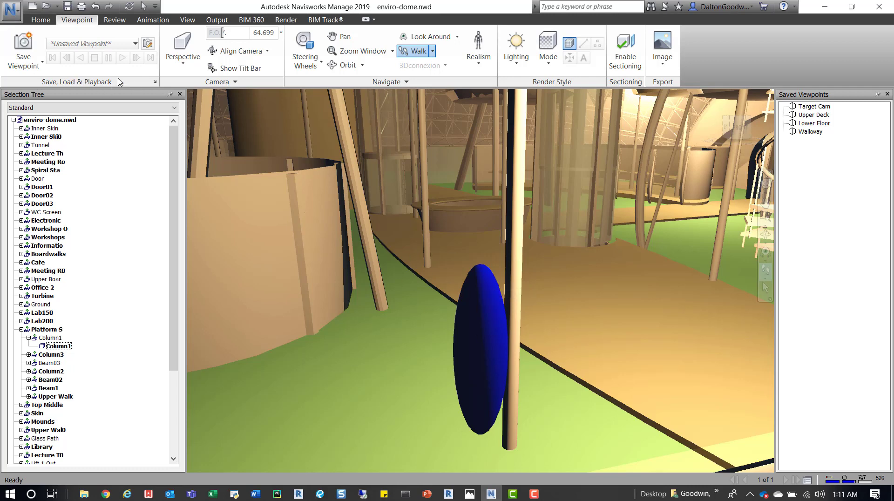
{"action": "mouse_move", "coordinate": [123, 82]}
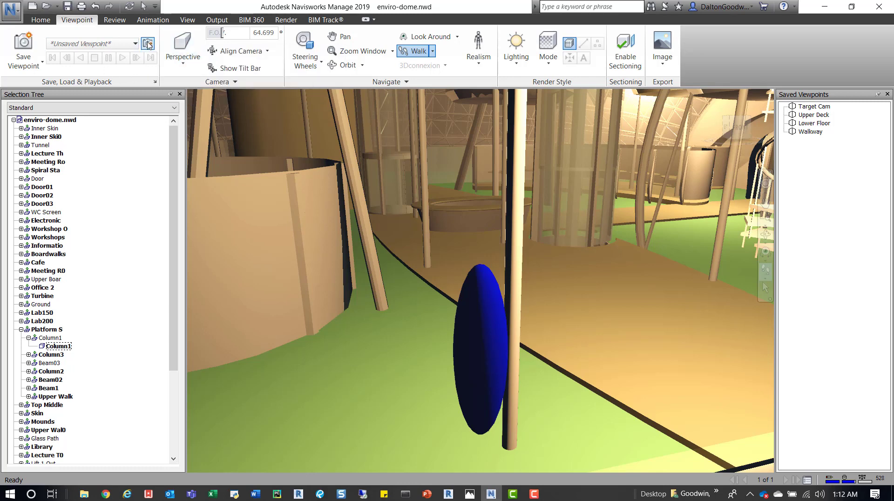
Open the viewpoint's Collision settings from Edit Viewpoint and close them
{"action": "left_click", "coordinate": [148, 43]}
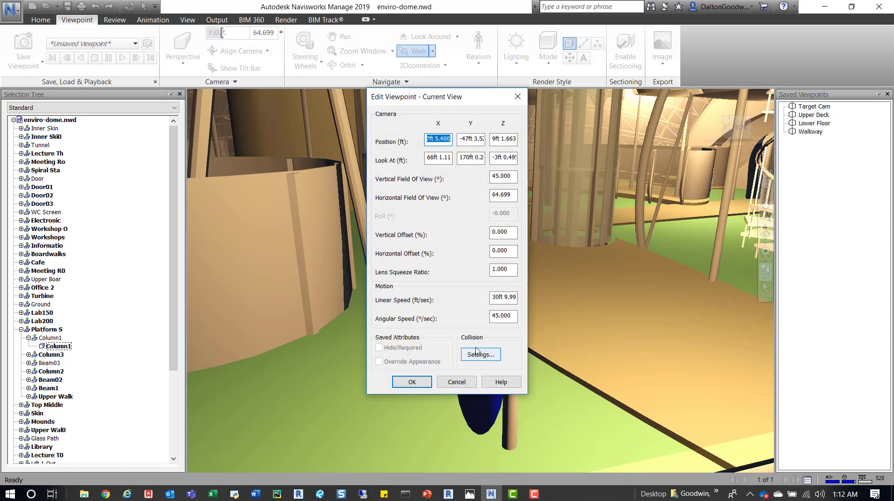
{"action": "left_click", "coordinate": [481, 354]}
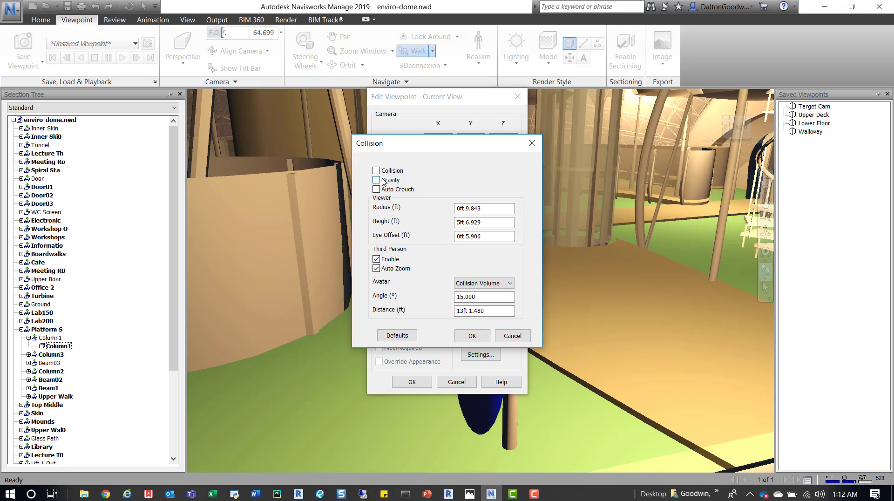
{"action": "mouse_move", "coordinate": [418, 182]}
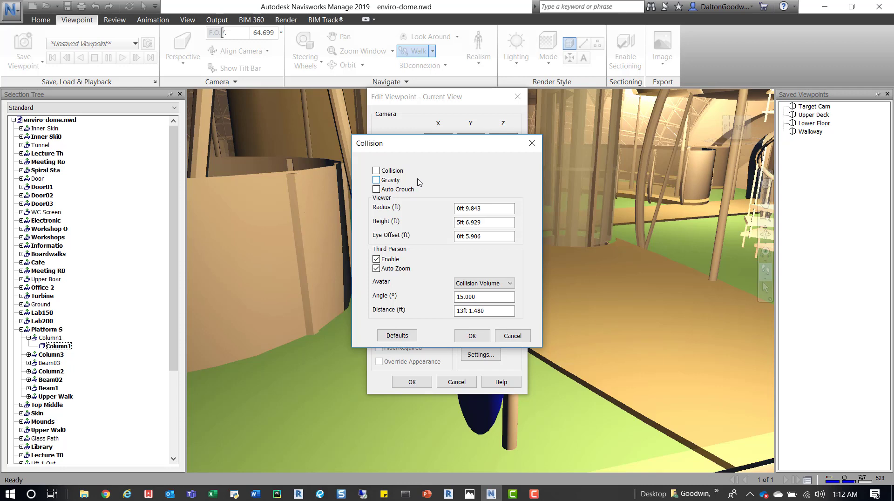
{"action": "mouse_move", "coordinate": [427, 182]}
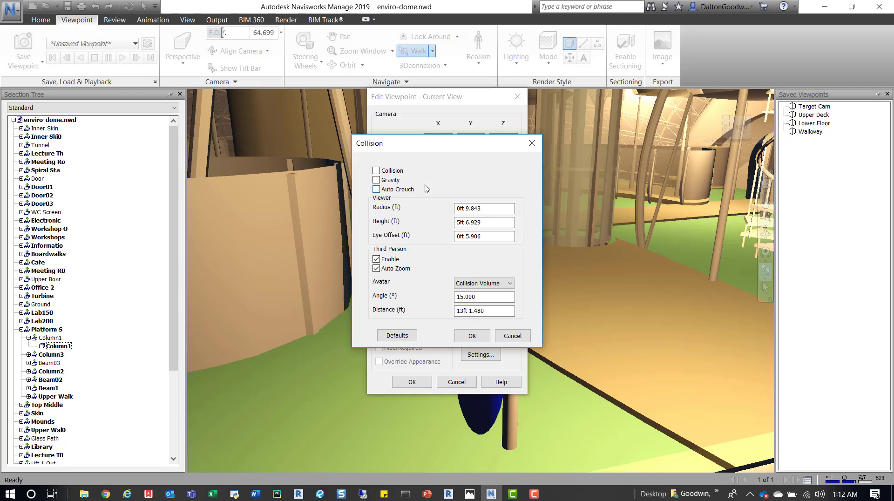
{"action": "mouse_move", "coordinate": [415, 205]}
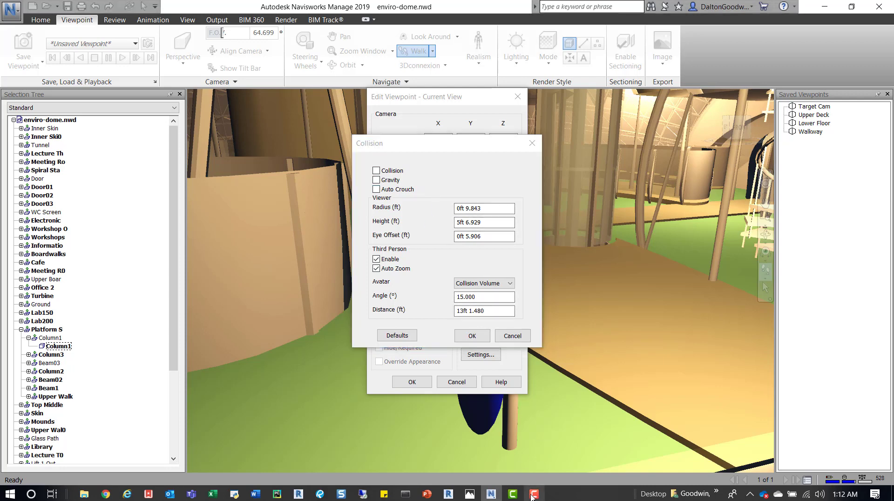
{"action": "mouse_move", "coordinate": [514, 177]}
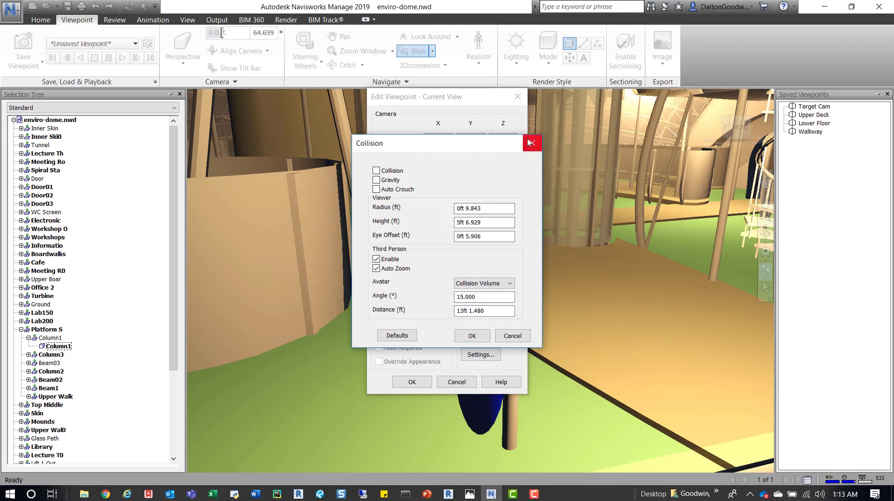
{"action": "left_click", "coordinate": [532, 143]}
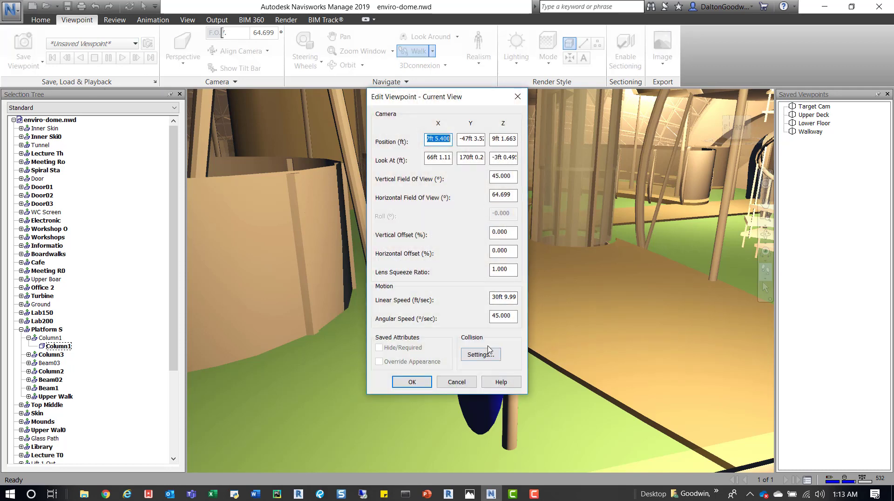
Change the third-person avatar to Construction Worker, apply, and return to Select
{"action": "left_click", "coordinate": [481, 354]}
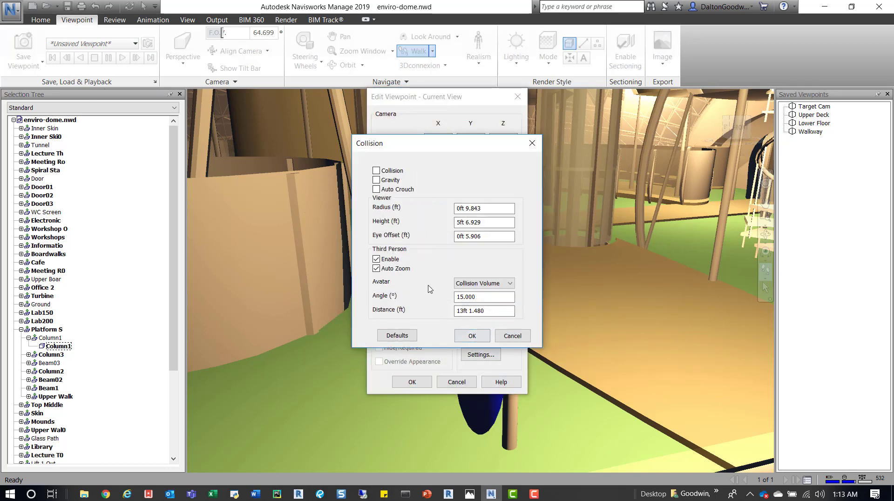
{"action": "left_click", "coordinate": [510, 283]}
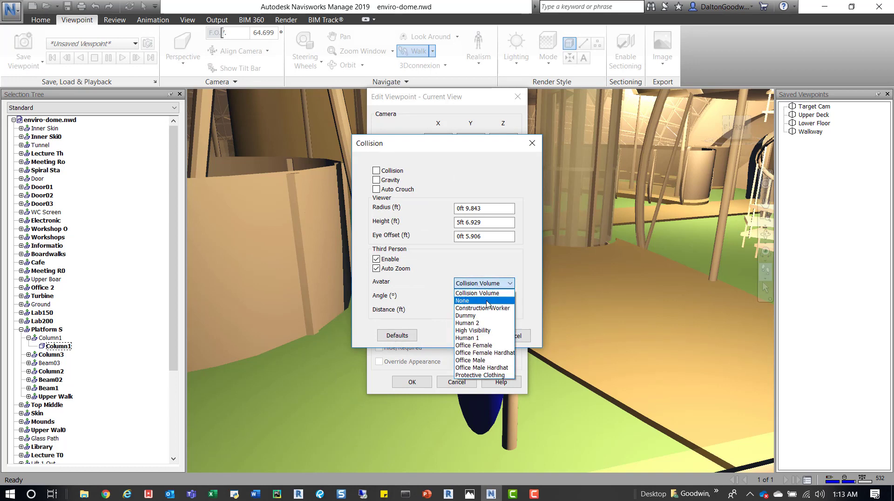
{"action": "mouse_move", "coordinate": [493, 330]}
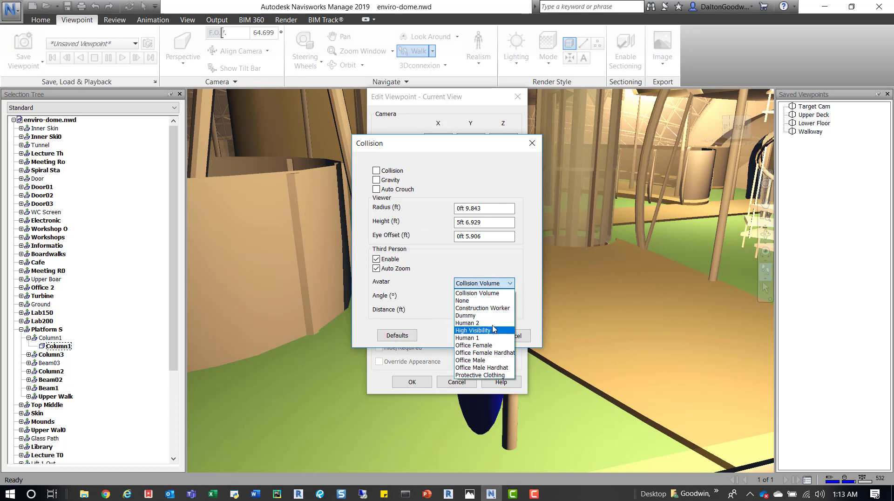
{"action": "left_click", "coordinate": [483, 308]}
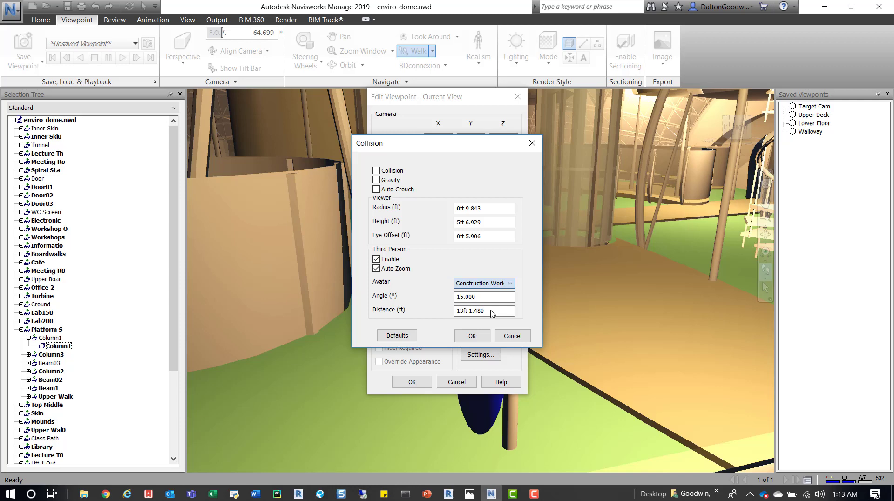
{"action": "left_click", "coordinate": [472, 336]}
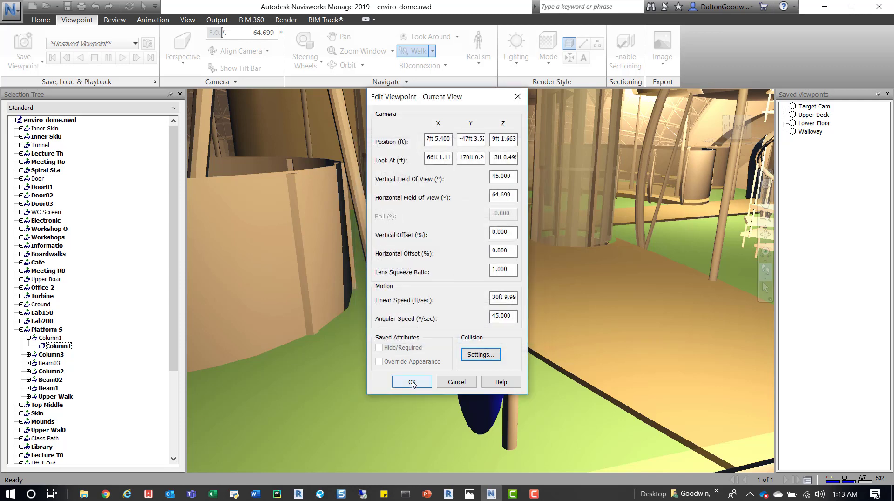
{"action": "left_click", "coordinate": [412, 382]}
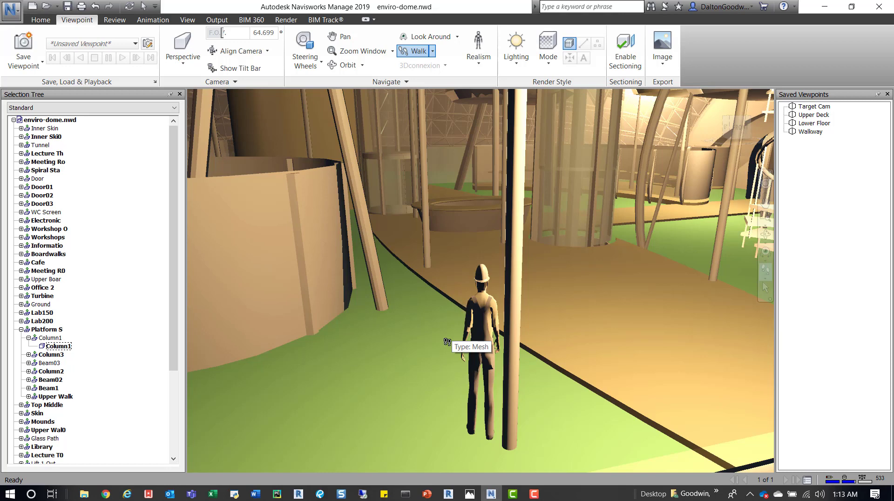
{"action": "mouse_move", "coordinate": [409, 253]}
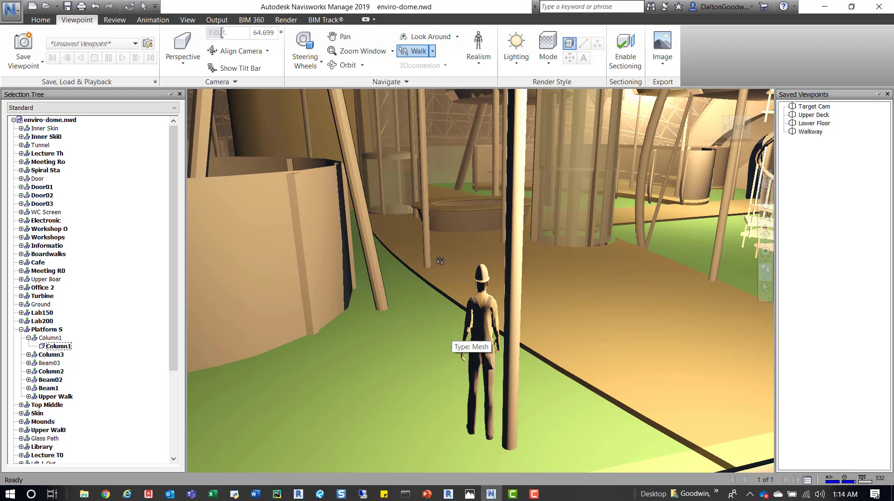
{"action": "mouse_move", "coordinate": [485, 251]}
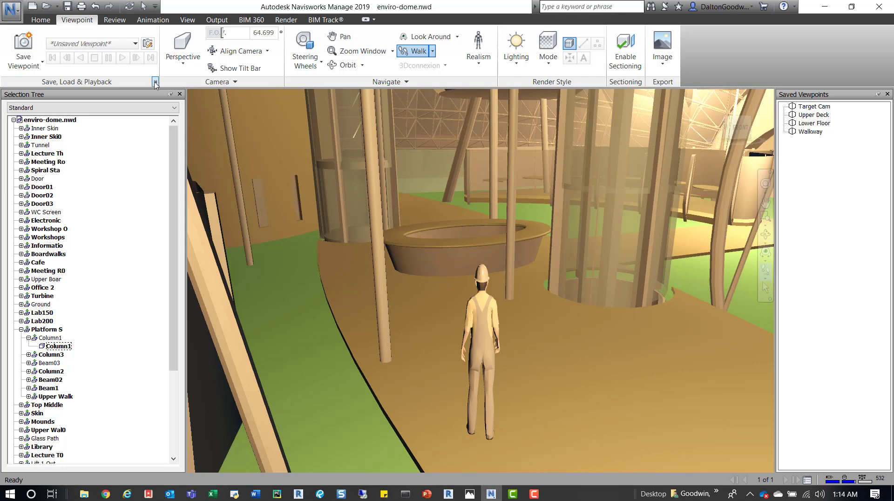
{"action": "mouse_move", "coordinate": [516, 44]}
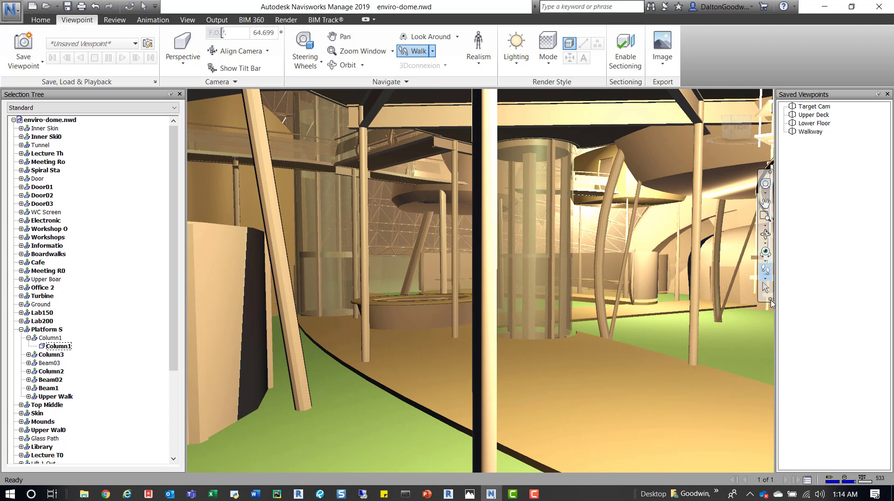
{"action": "left_click", "coordinate": [58, 346]}
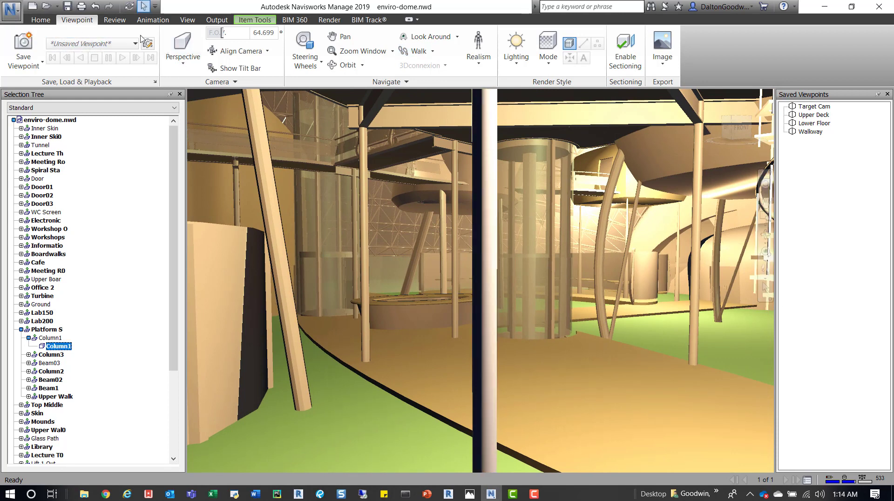
Hold Column1 from Item Tools and walk through the dome carrying it
{"action": "left_click", "coordinate": [41, 20]}
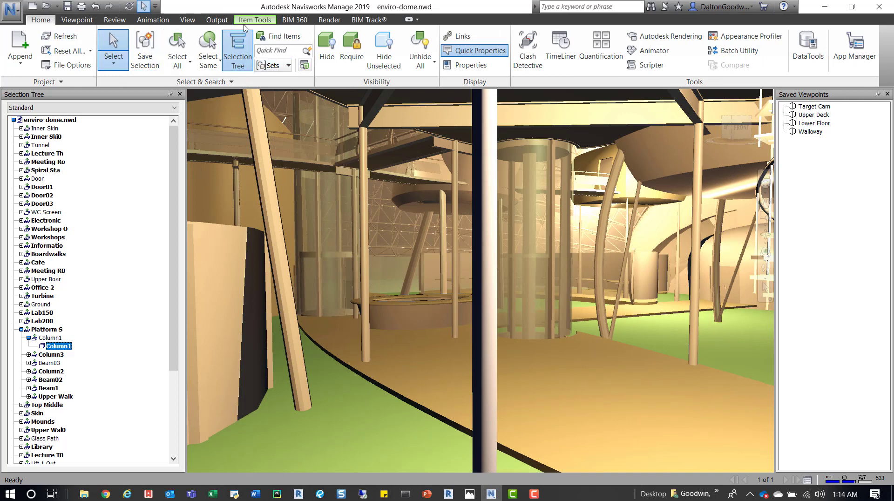
{"action": "left_click", "coordinate": [255, 20]}
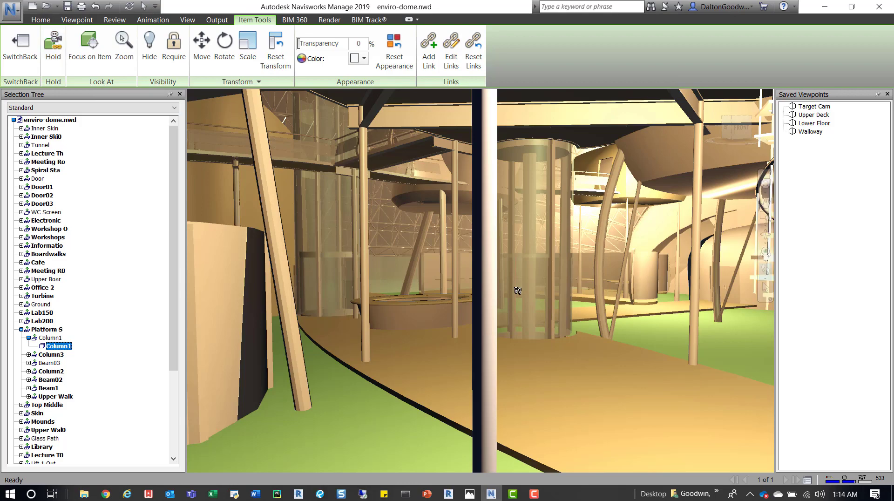
{"action": "left_click_drag", "start_coordinate": [517, 290], "coordinate": [498, 260]}
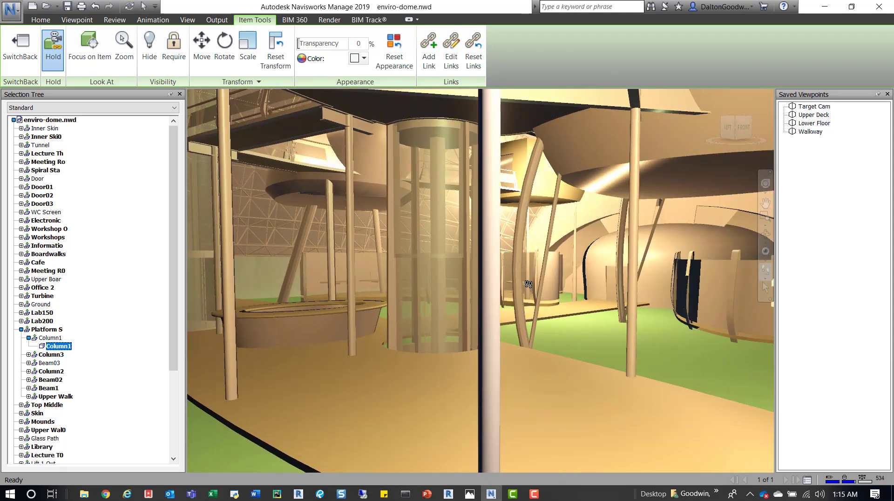
{"action": "mouse_move", "coordinate": [801, 330]}
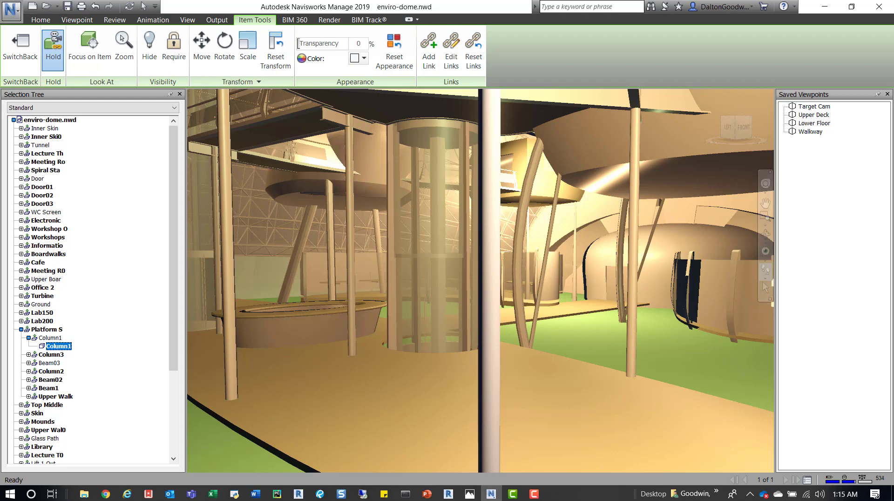
{"action": "mouse_move", "coordinate": [15, 39]}
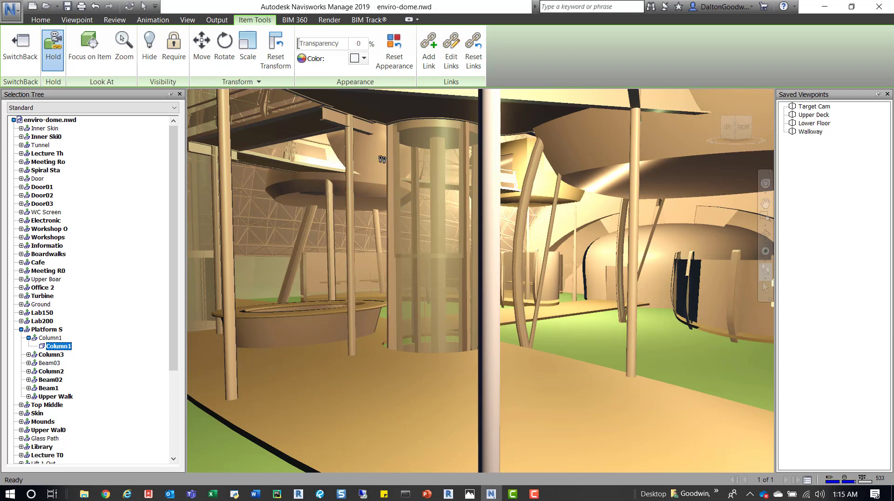
{"action": "mouse_move", "coordinate": [402, 199]}
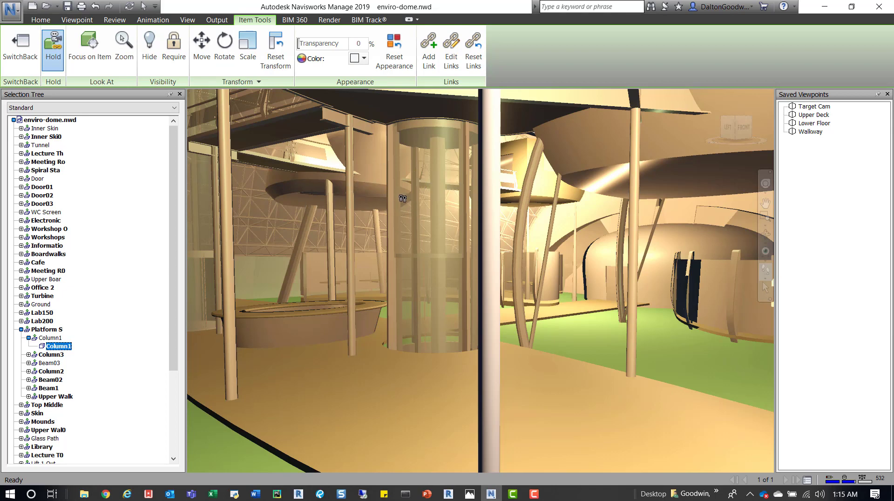
{"action": "mouse_move", "coordinate": [396, 198]}
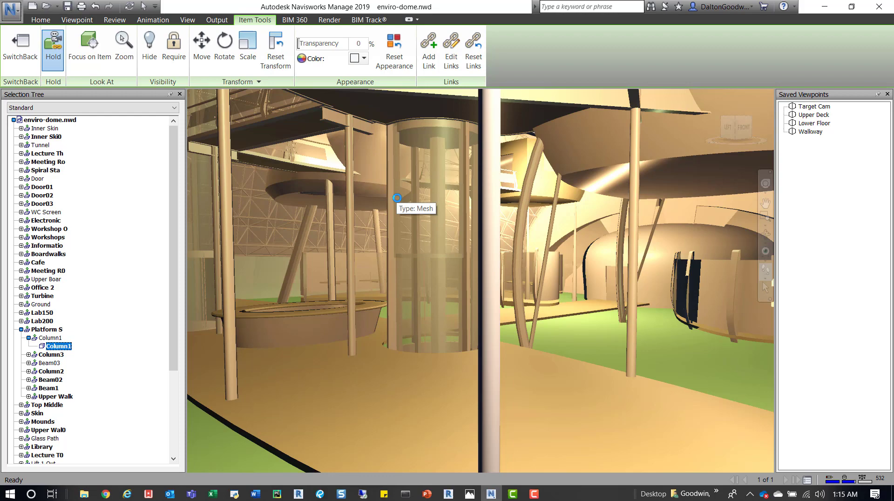
{"action": "mouse_move", "coordinate": [619, 350]}
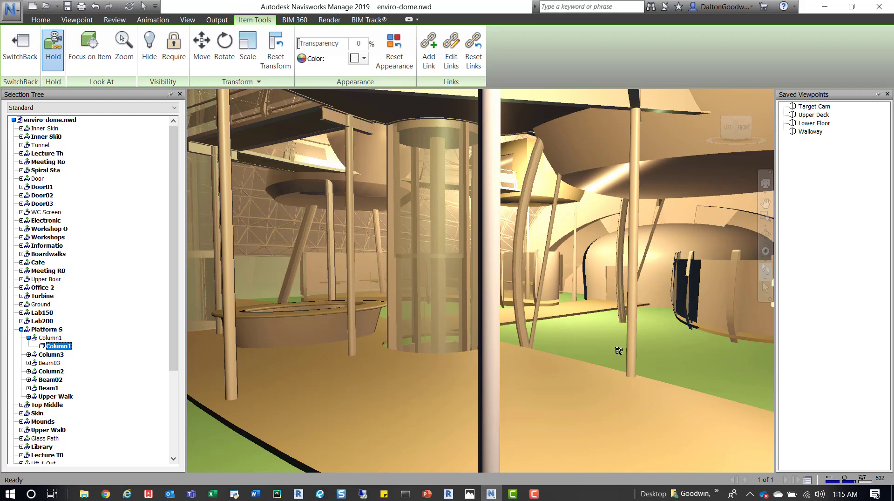
{"action": "left_click_drag", "start_coordinate": [618, 350], "coordinate": [521, 293]}
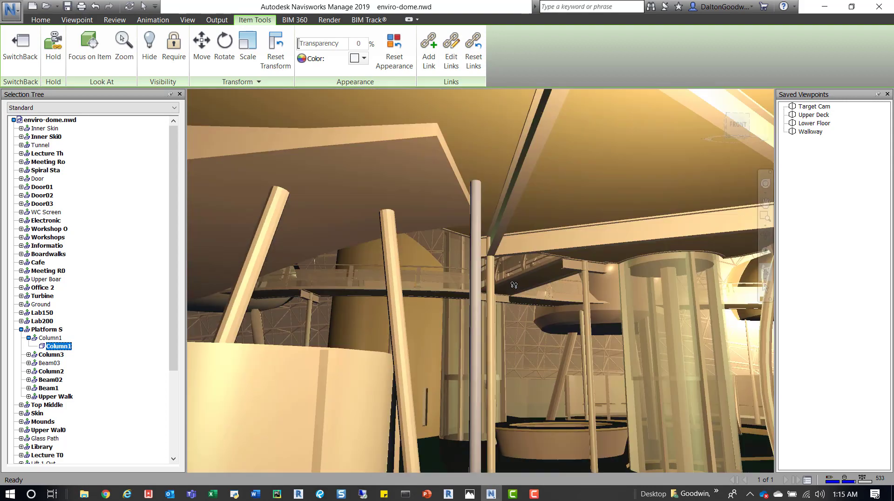
{"action": "left_click_drag", "start_coordinate": [513, 285], "coordinate": [482, 280]}
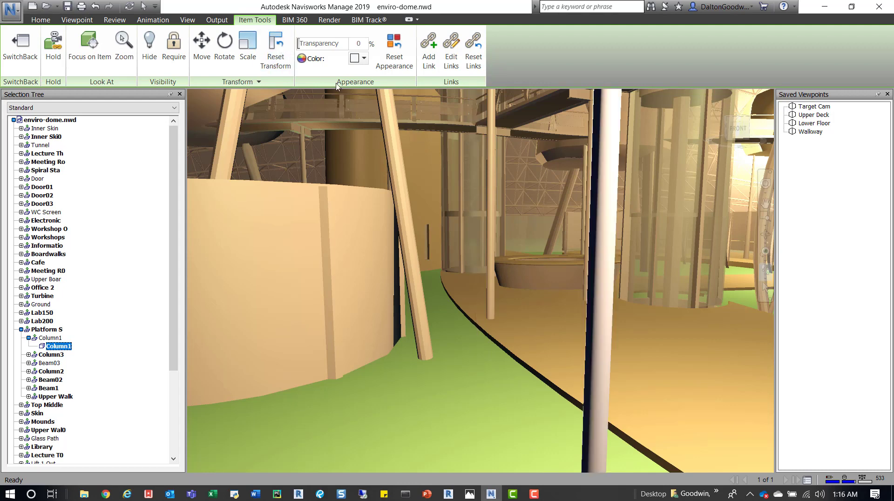
{"action": "mouse_move", "coordinate": [276, 49]}
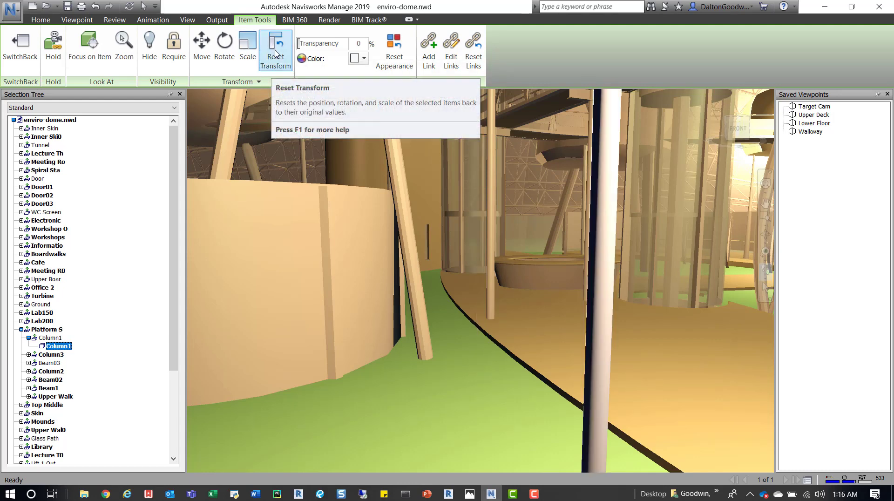
{"action": "mouse_move", "coordinate": [350, 182]}
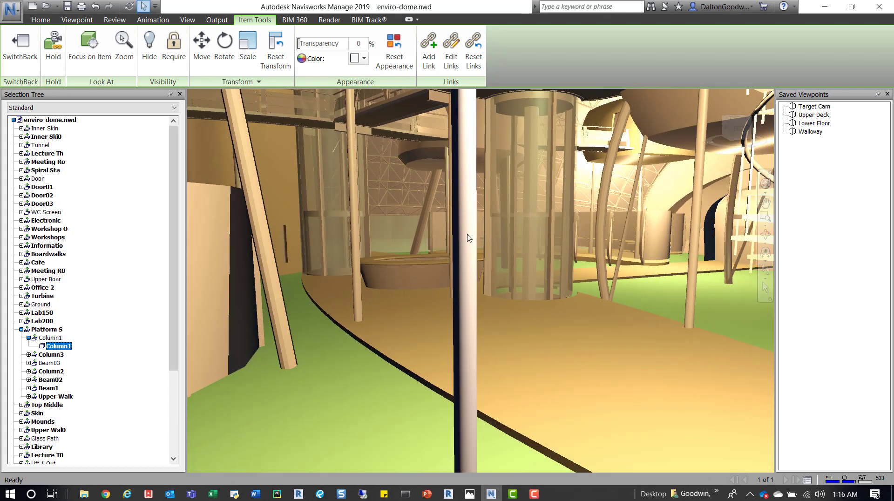
Reset Column1's transform and show the move gizmo on it
{"action": "left_click", "coordinate": [174, 44]}
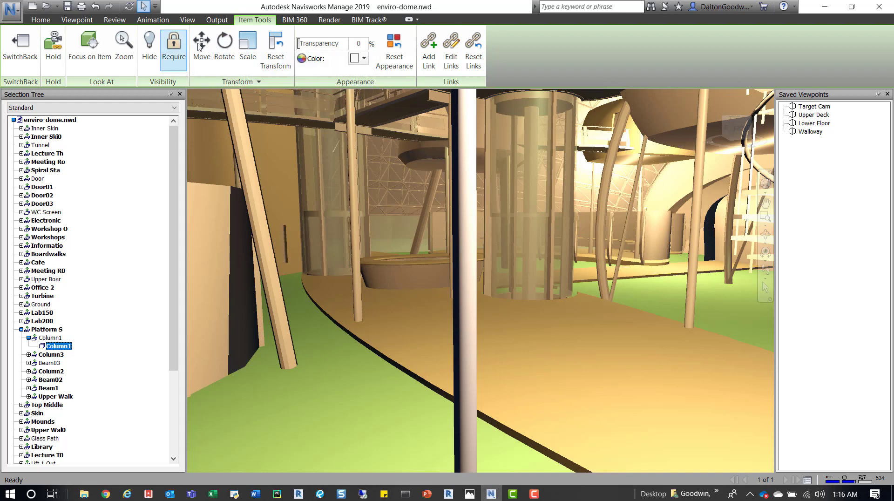
{"action": "left_click", "coordinate": [201, 42]}
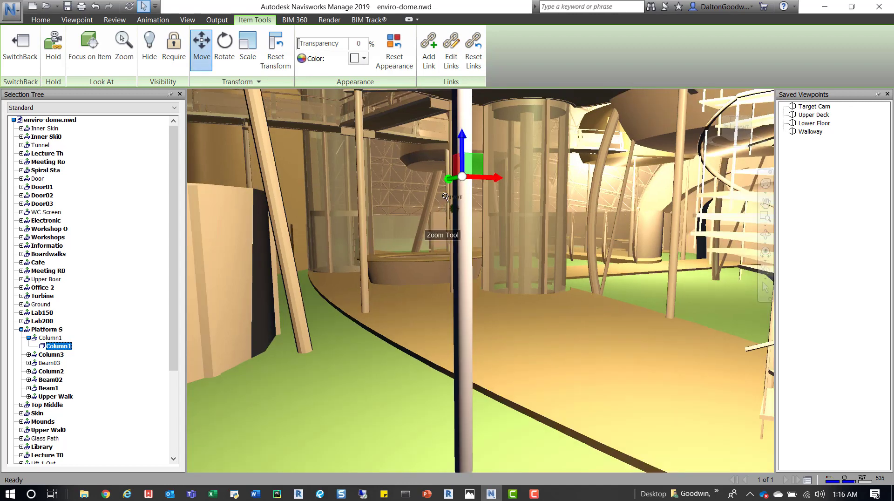
{"action": "mouse_move", "coordinate": [453, 181]}
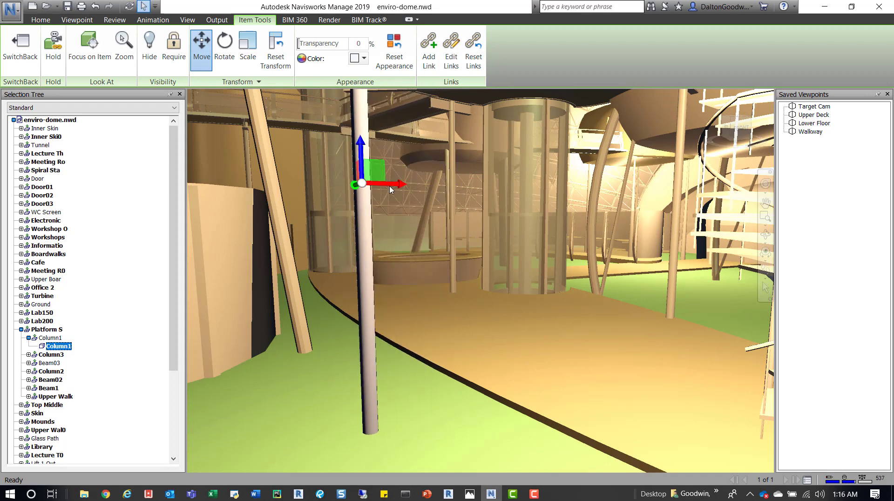
{"action": "mouse_move", "coordinate": [328, 189]}
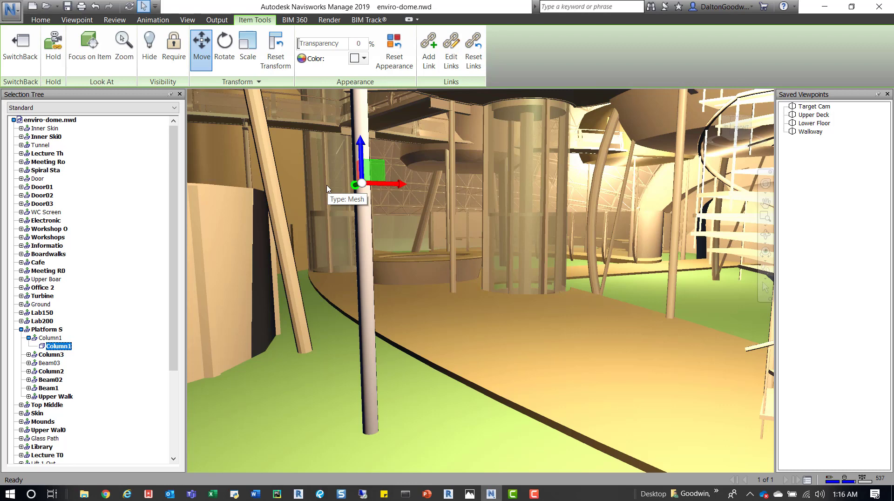
{"action": "mouse_move", "coordinate": [399, 182]}
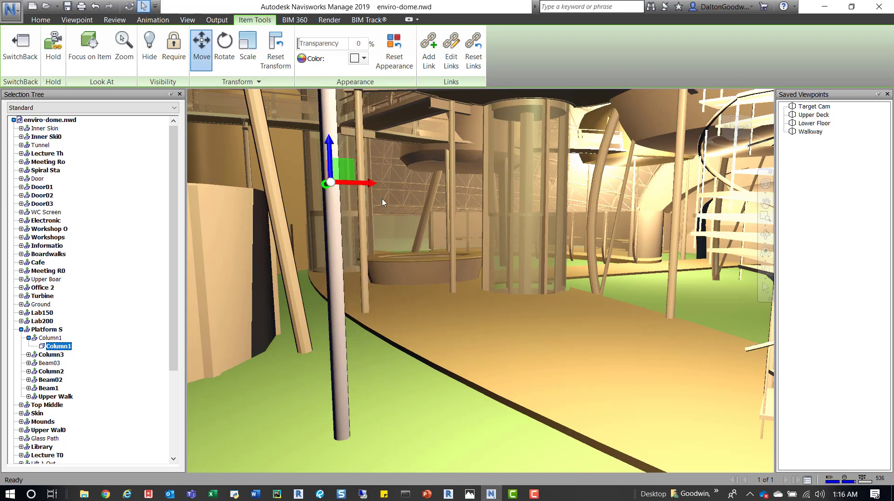
{"action": "mouse_move", "coordinate": [359, 439]}
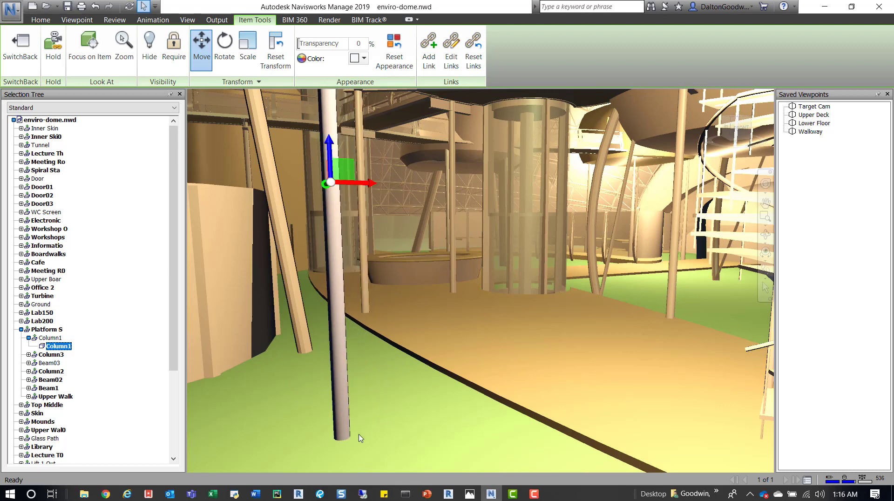
Switch to the Viewpoint tab with Column1 shifted left toward the wall
{"action": "left_click", "coordinate": [77, 20]}
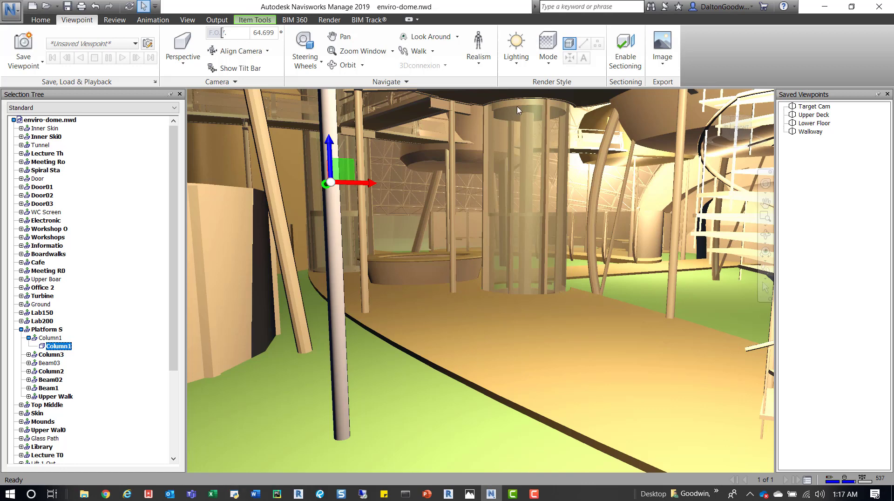
{"action": "mouse_move", "coordinate": [351, 273]}
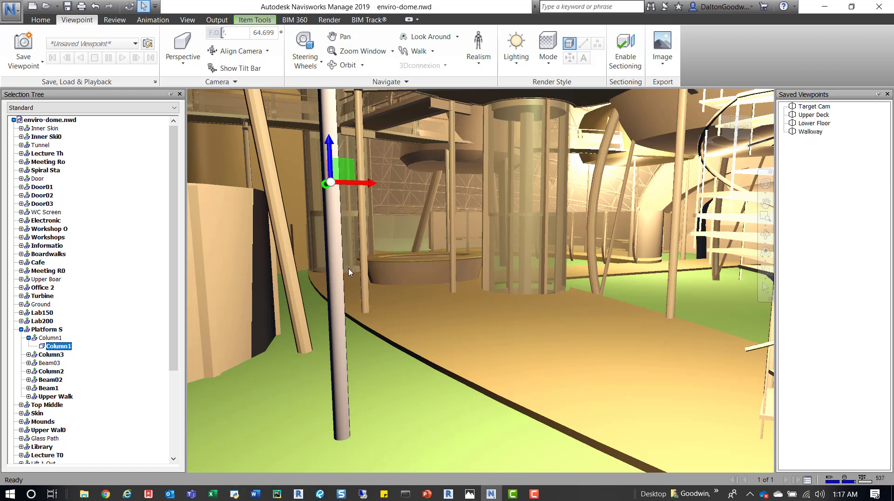
{"action": "mouse_move", "coordinate": [350, 271]}
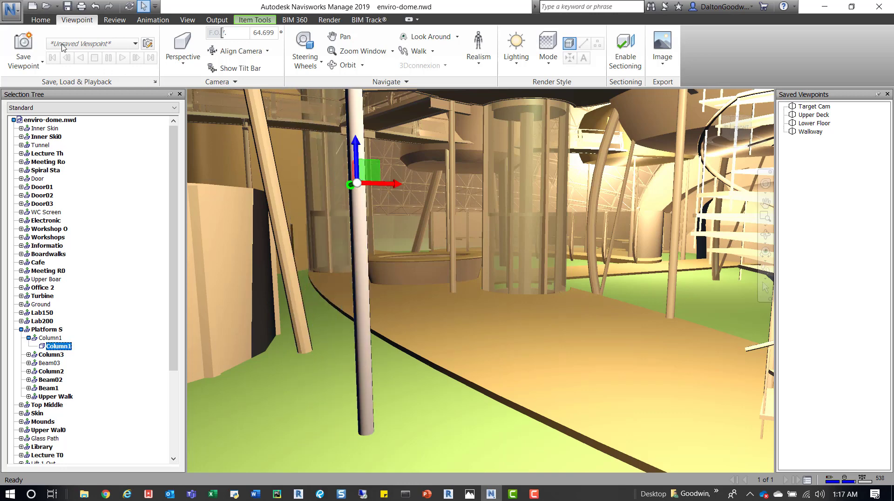
Return to the Item Tools tab to hold Column1 with the viewpoint
{"action": "left_click", "coordinate": [254, 20]}
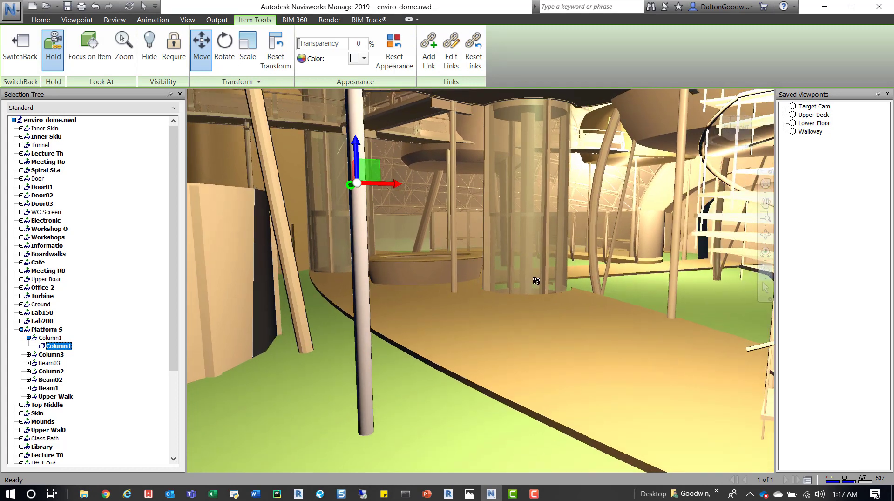
{"action": "mouse_move", "coordinate": [507, 269]}
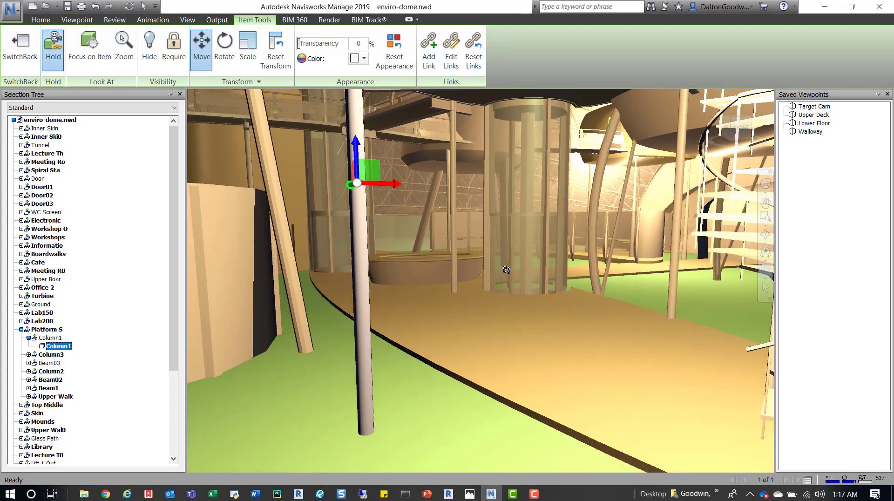
{"action": "mouse_move", "coordinate": [506, 271]}
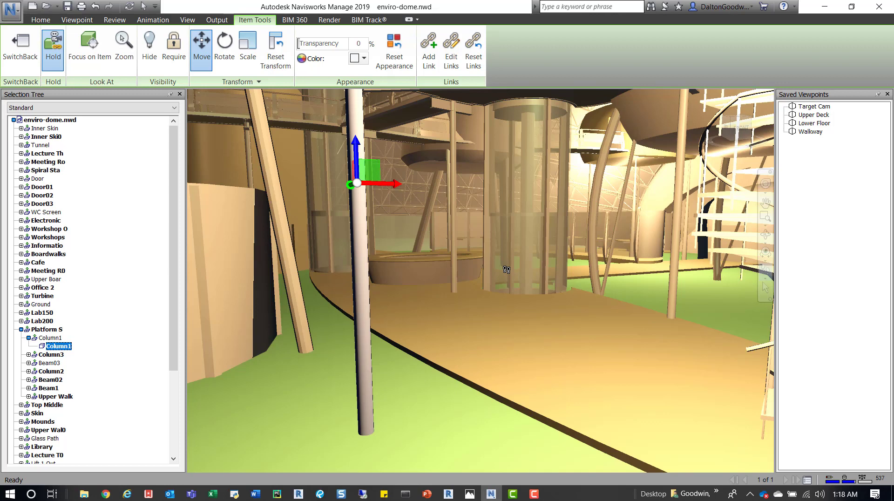
{"action": "mouse_move", "coordinate": [466, 214]}
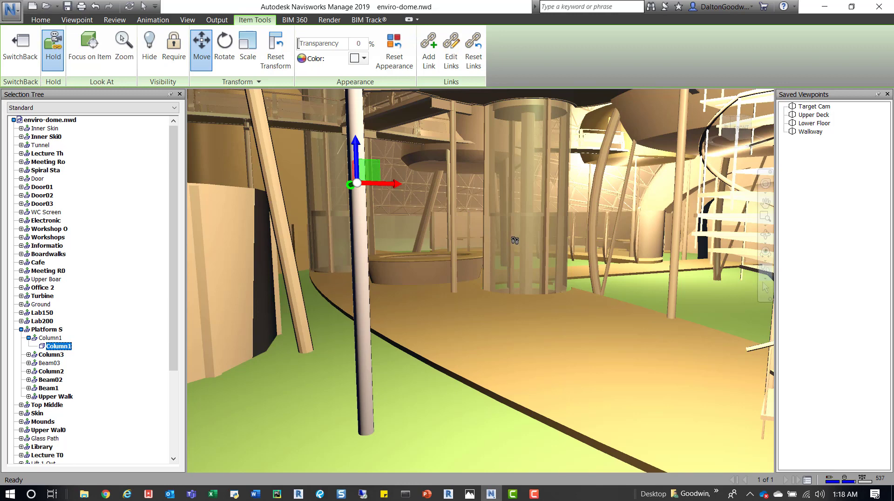
{"action": "mouse_move", "coordinate": [473, 240]}
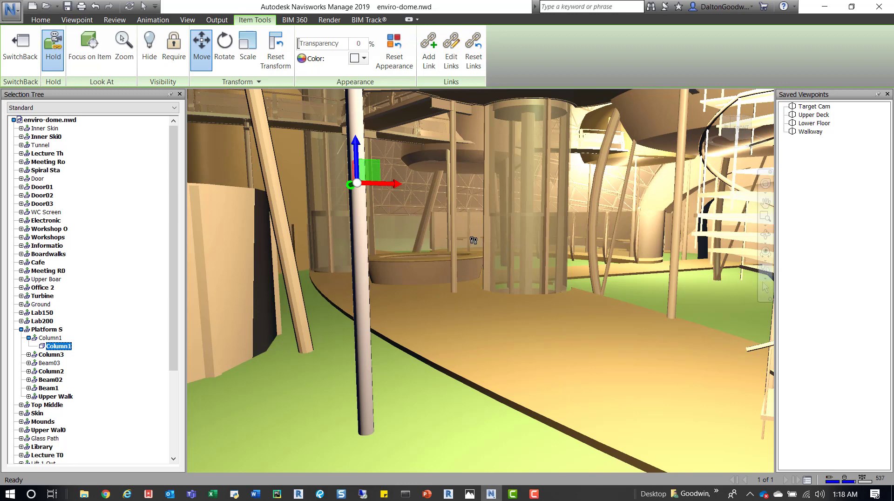